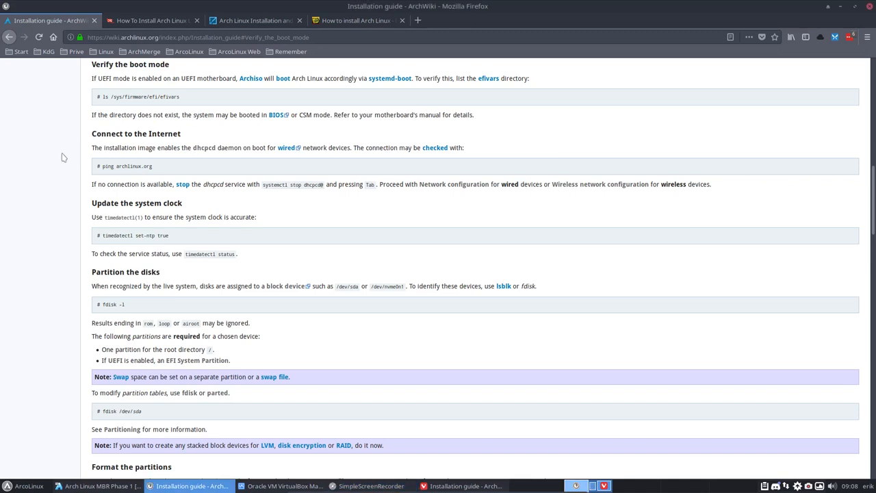
pyautogui.moveTo(116, 97)
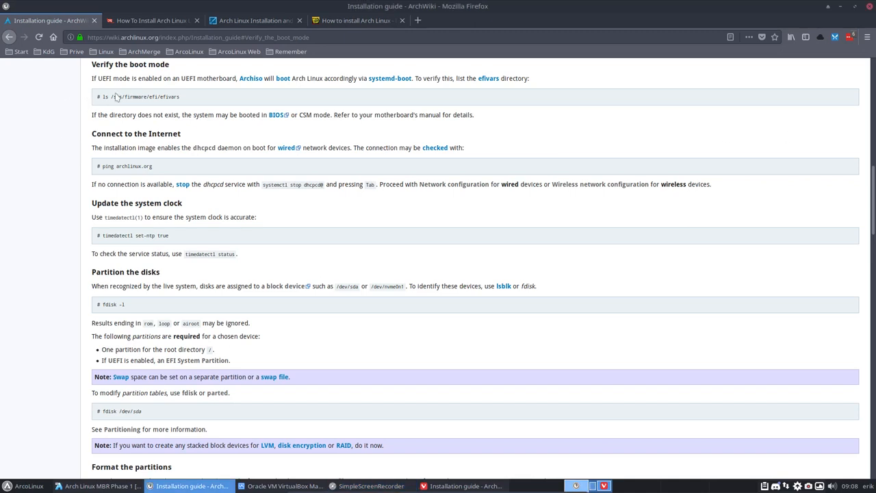
pyautogui.moveTo(185, 80)
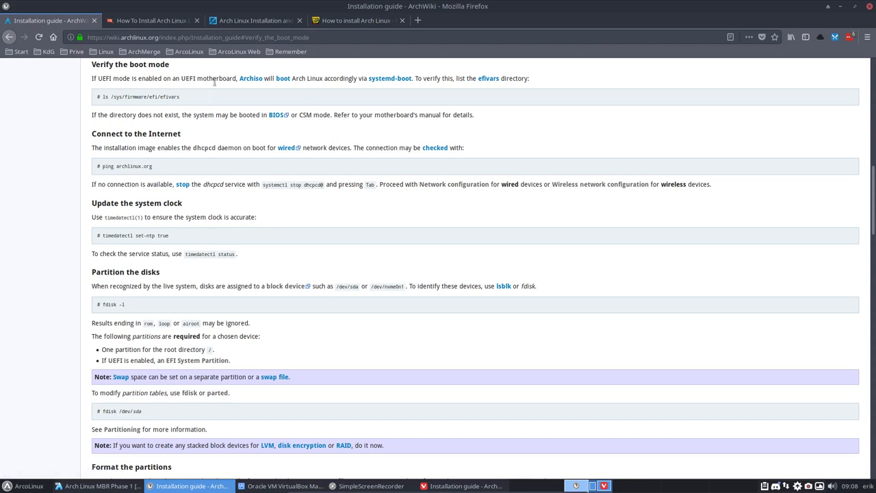
pyautogui.moveTo(249, 112)
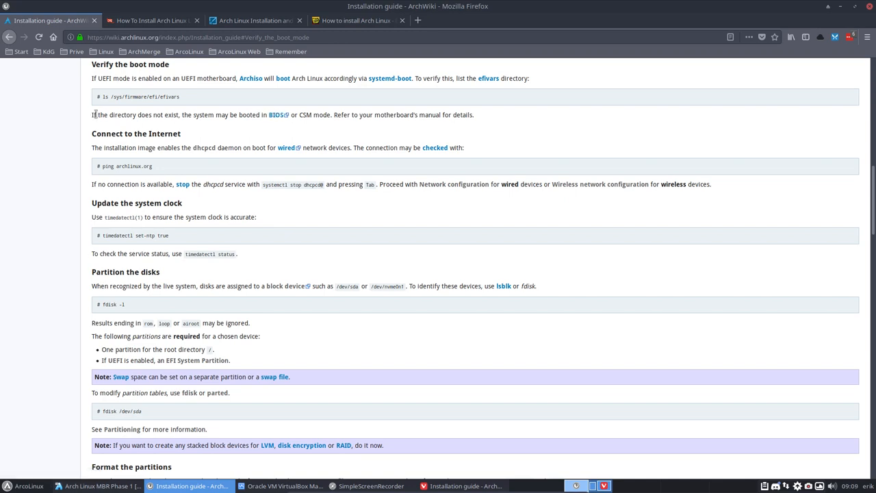
pyautogui.moveTo(274, 115)
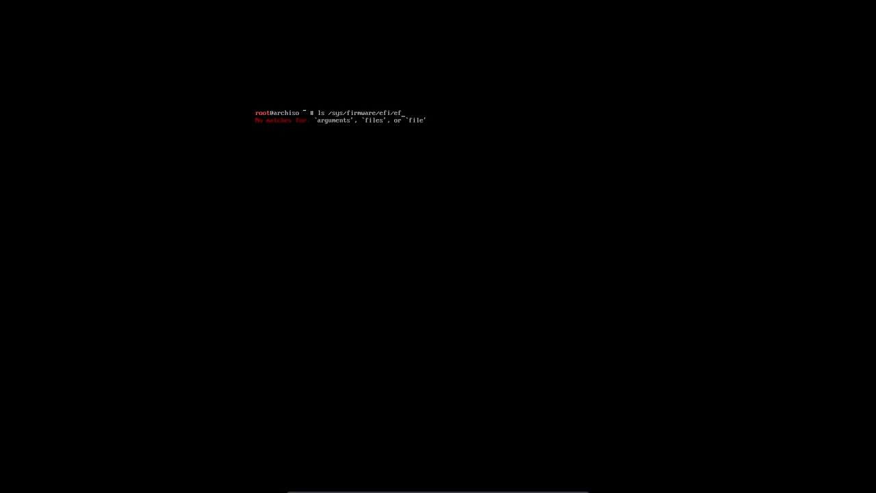
# Step: Run ls /sys/firmware/efi/efivars, which reports 'No such file or directory', confirming BIOS boot
pyautogui.write('ivars')
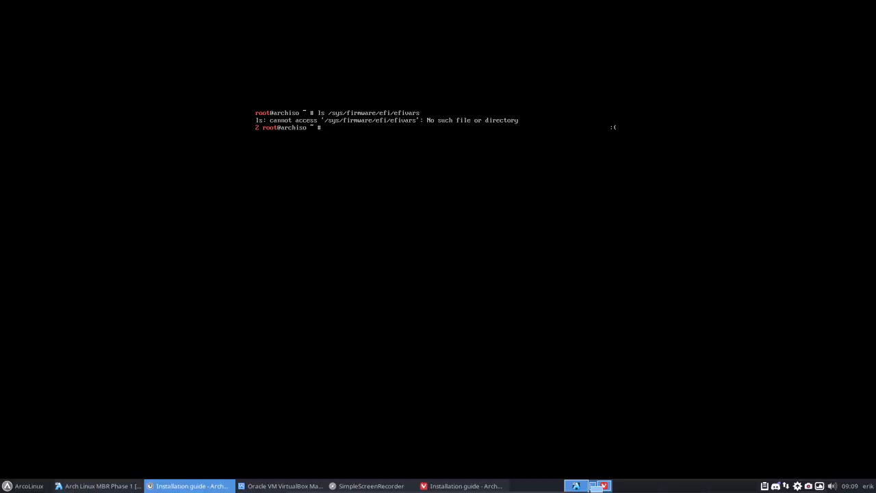
pyautogui.click(463, 485)
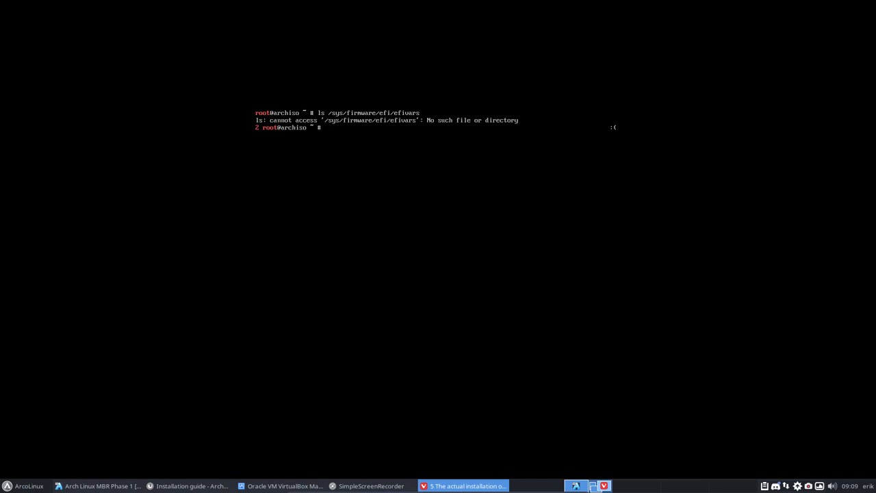